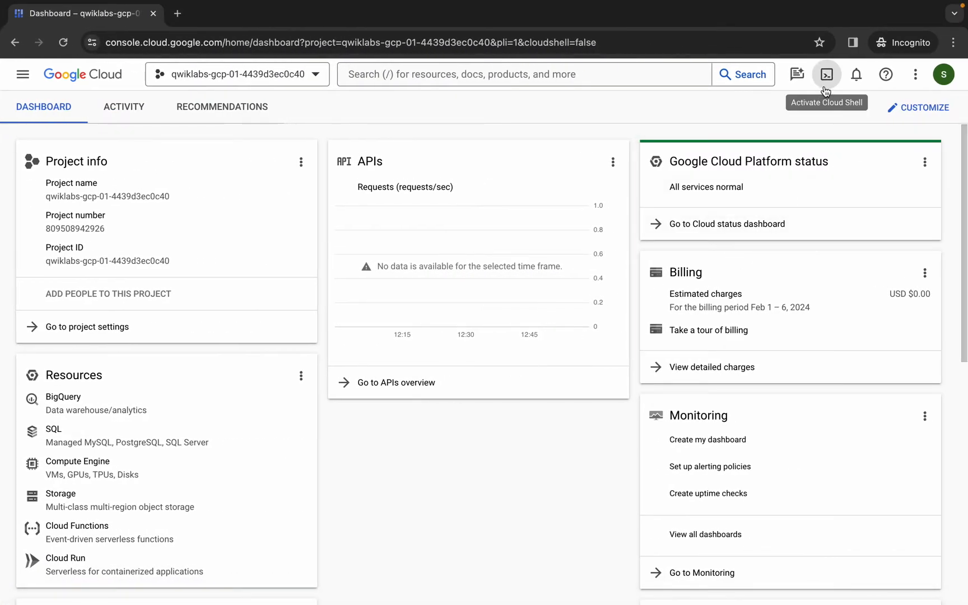
Step: Start a Cloud Shell session for the qwiklabs lab project from the console toolbar
{"action": "left_click", "coordinate": [825, 74]}
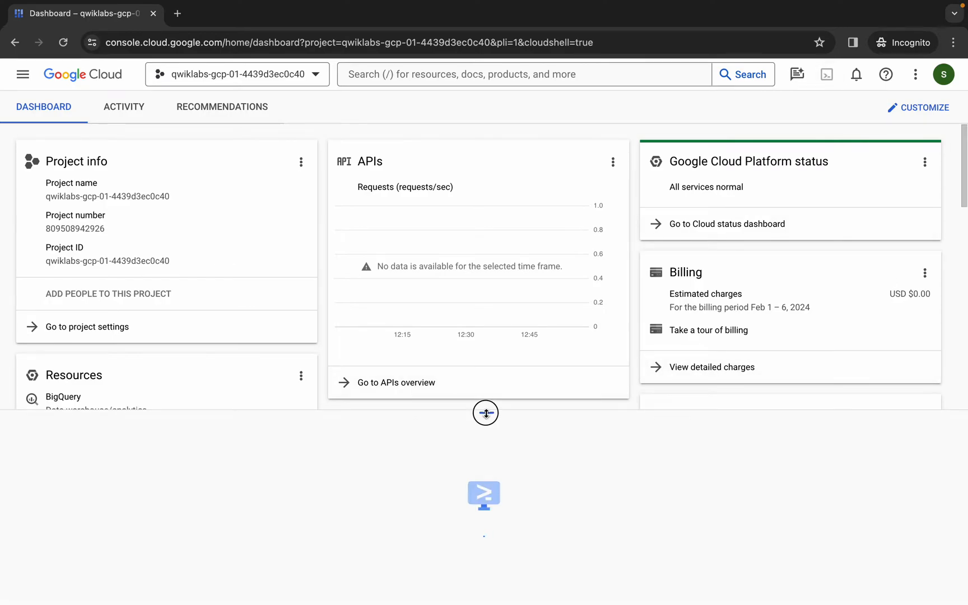
Step: Run the curl, chmod and ./quicklabgsp410.sh commands in Cloud Shell, then return to the lab page
{"action": "left_click", "coordinate": [167, 29]}
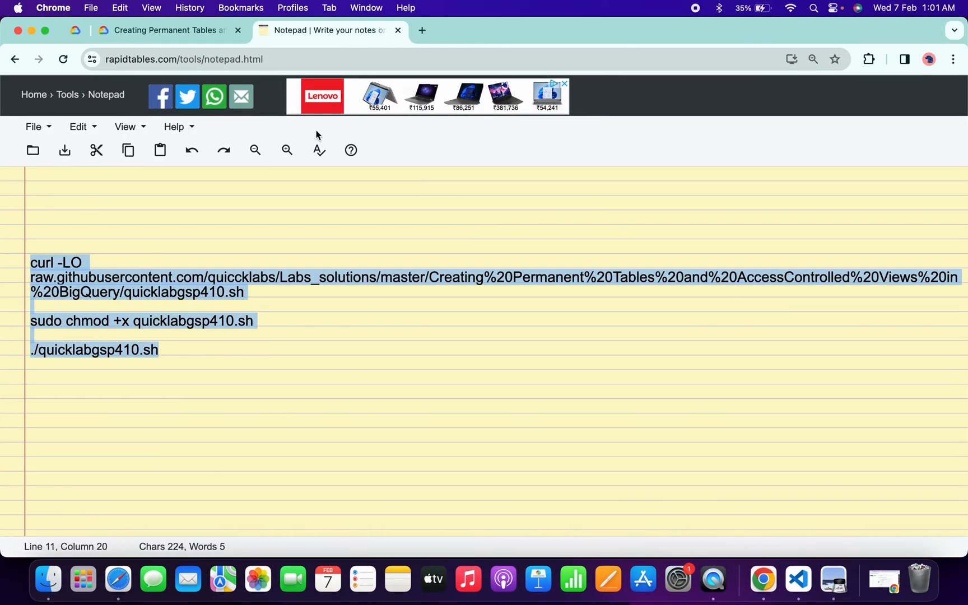
{"action": "left_click", "coordinate": [167, 29]}
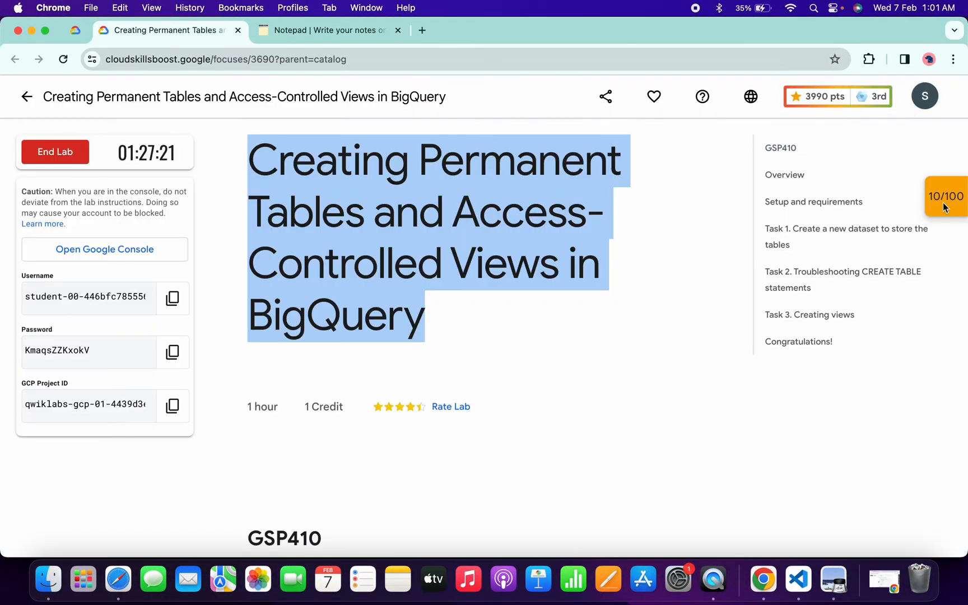
Step: Check progress in the 10/100 checkpoints panel so the recent-transactions view task is credited
{"action": "left_click", "coordinate": [945, 196]}
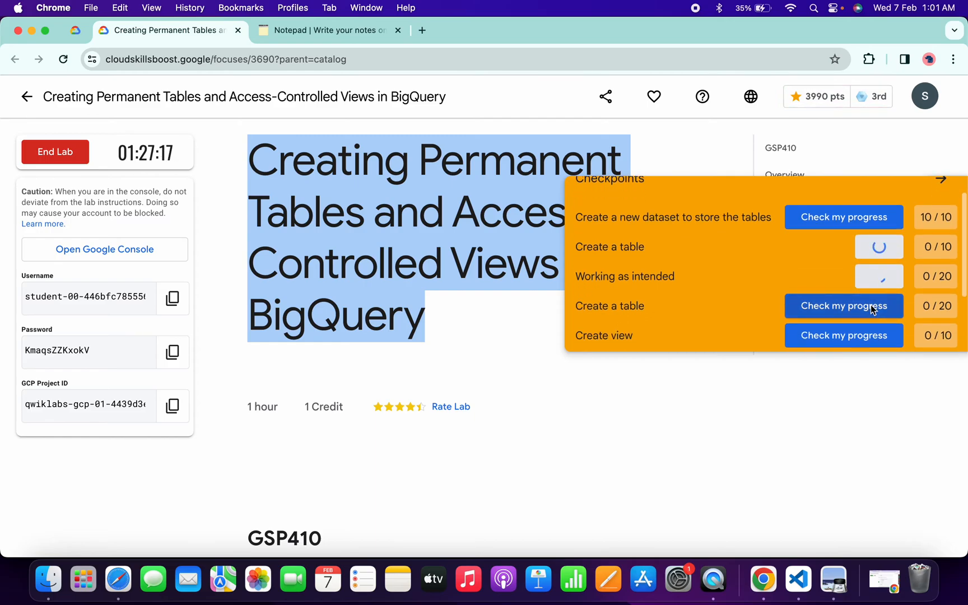
{"action": "scroll", "scroll_direction": "down", "scroll_amount": 3}
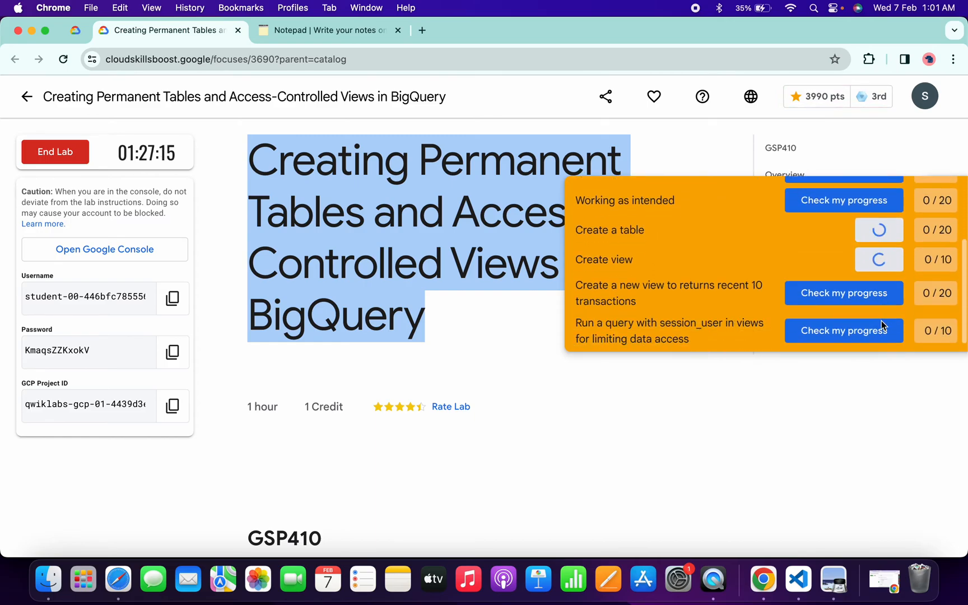
{"action": "left_click", "coordinate": [843, 292]}
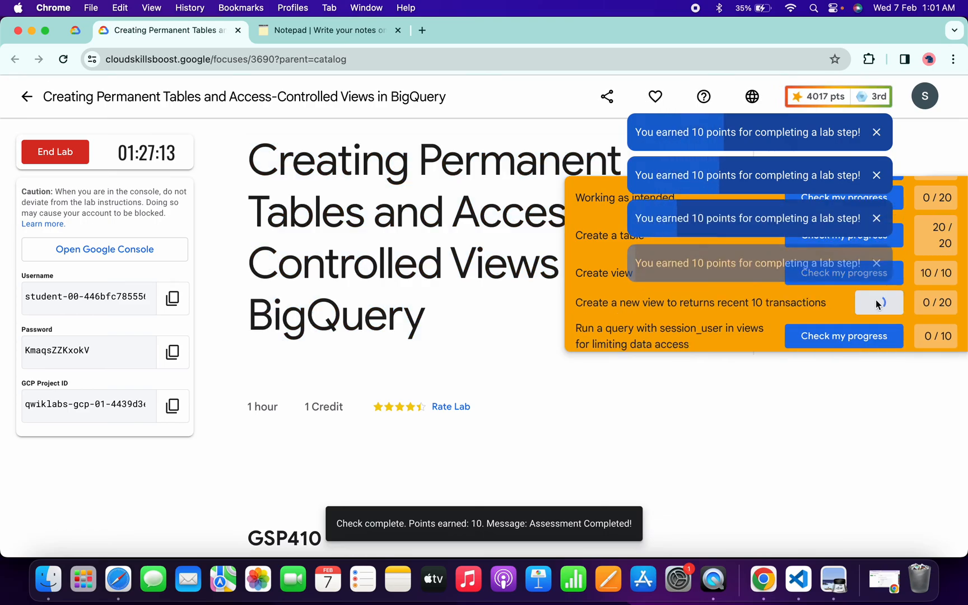